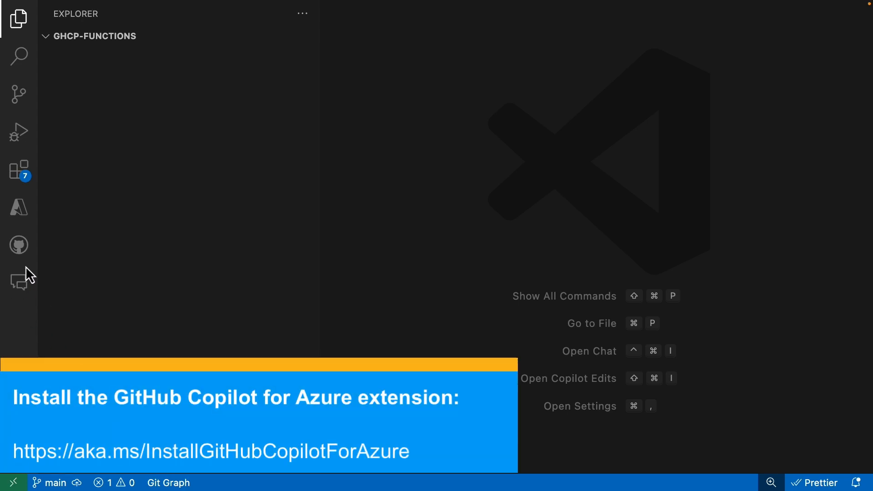
left_click(18, 281)
type("@azure")
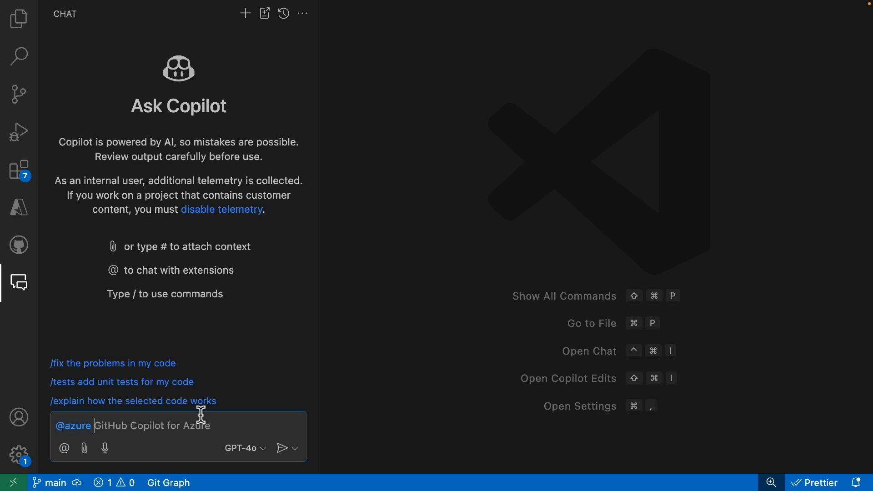
type("help")
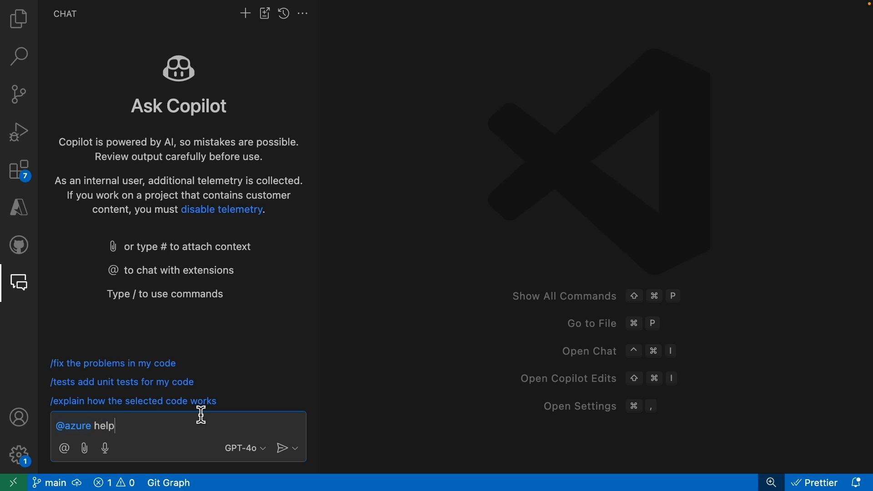
type("me start a Functions project")
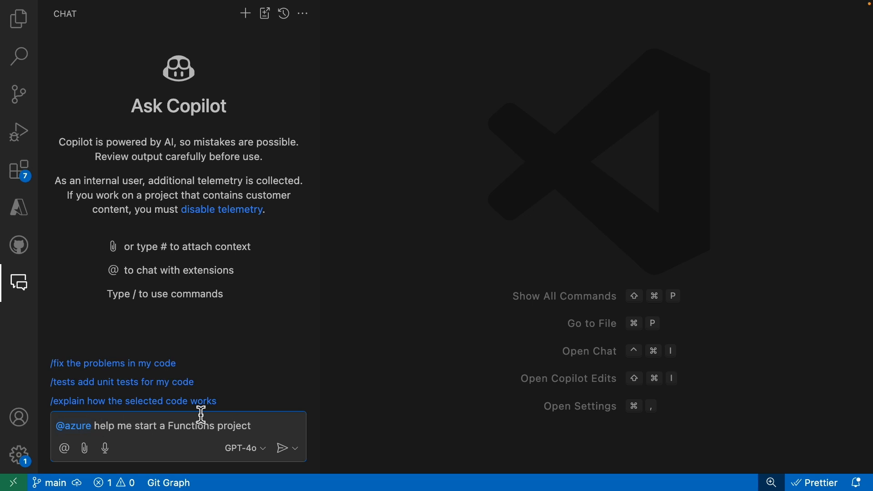
left_click(284, 448)
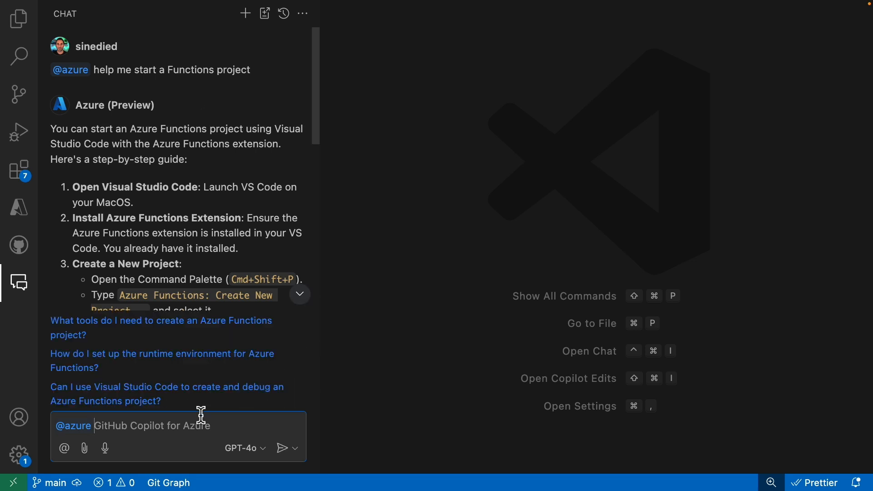
mouse_move(278, 191)
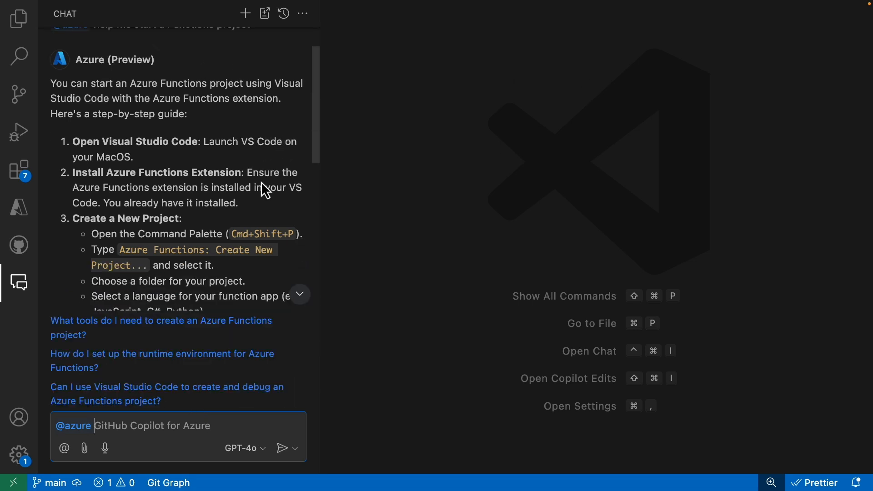
mouse_move(256, 167)
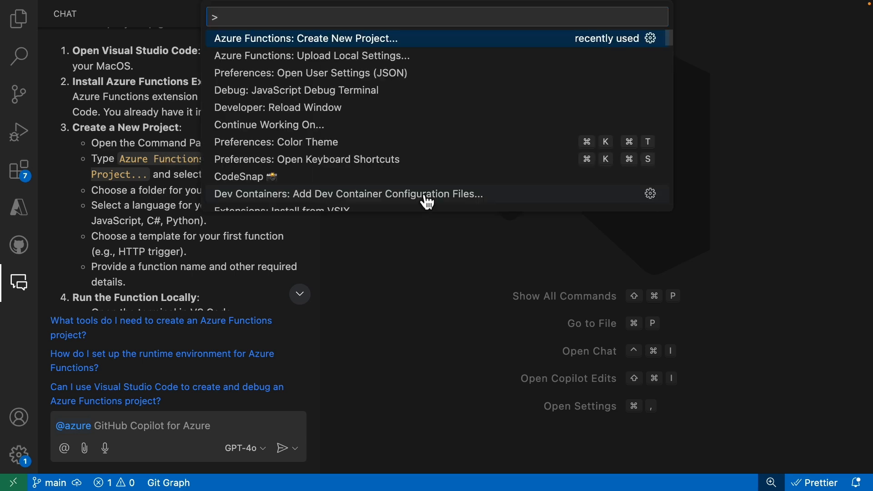
Run Azure Functions: Create New Project and name the HTTP-triggered TypeScript function 'poem'
left_click(305, 38)
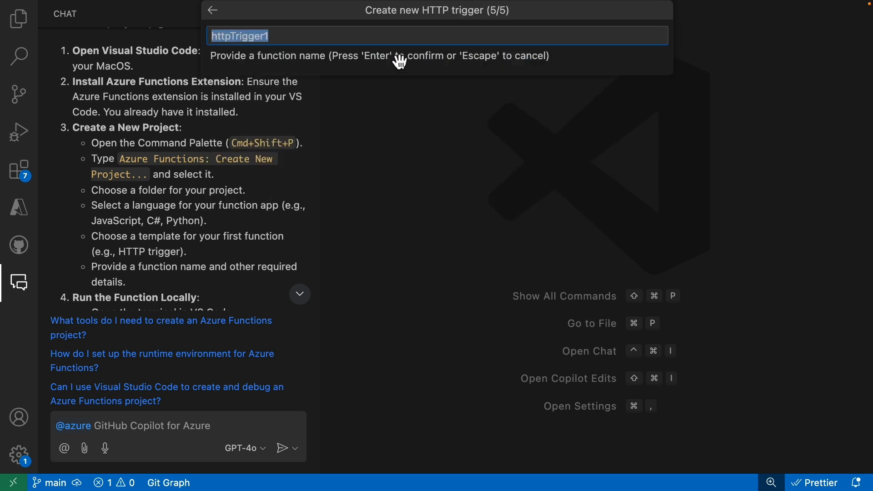
type("poem")
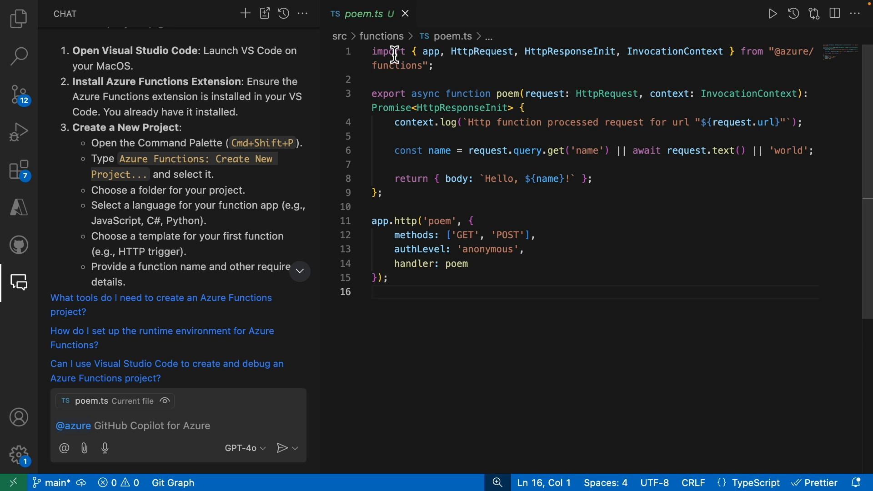
mouse_move(174, 424)
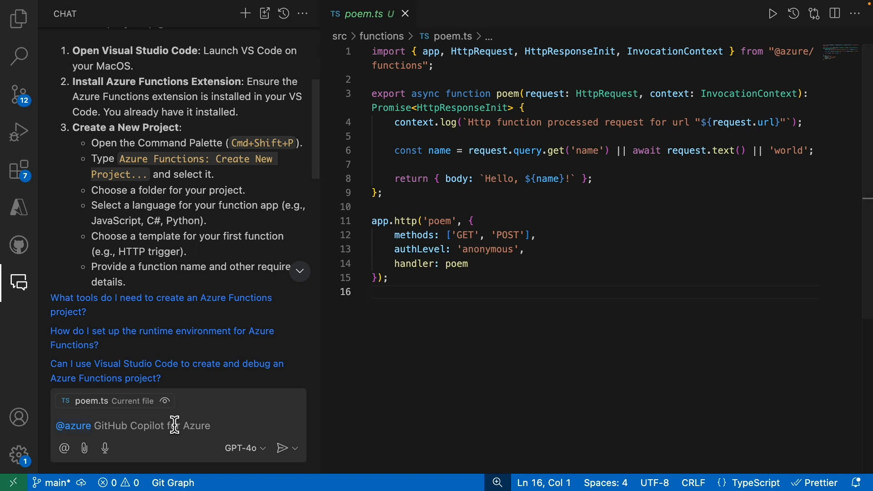
type("help me use Azure OpenAI bindin")
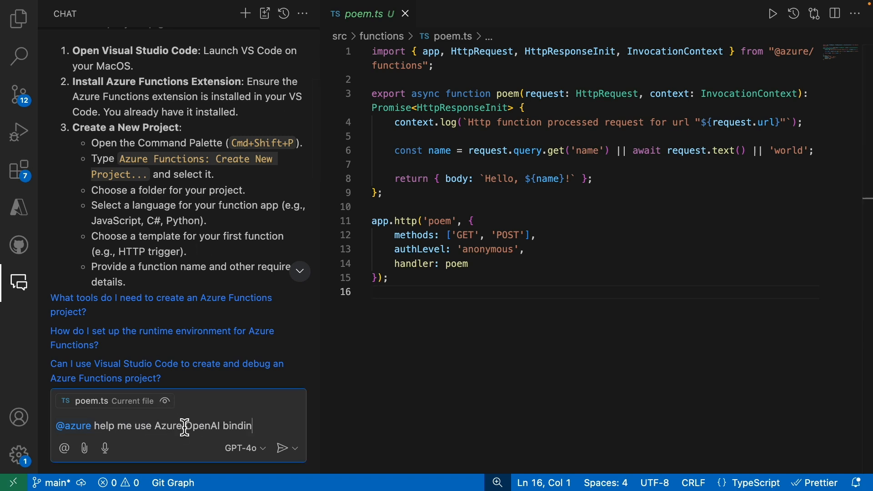
left_click(282, 447)
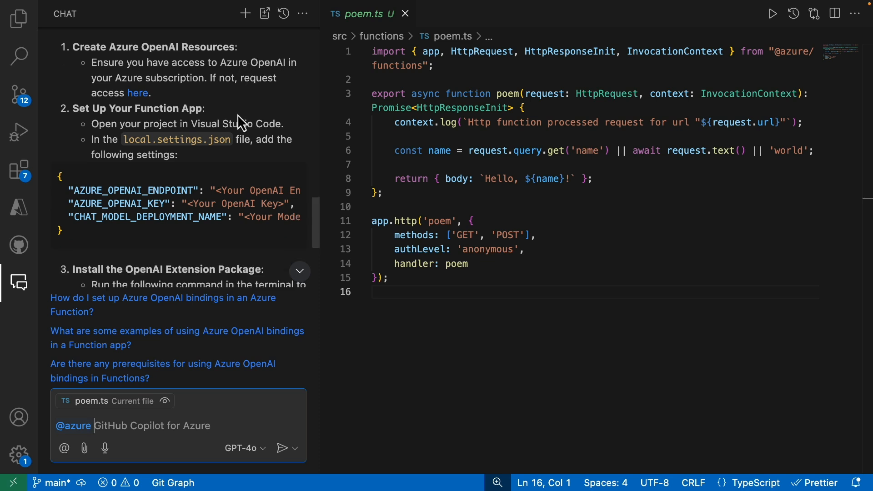
scroll("down", 3)
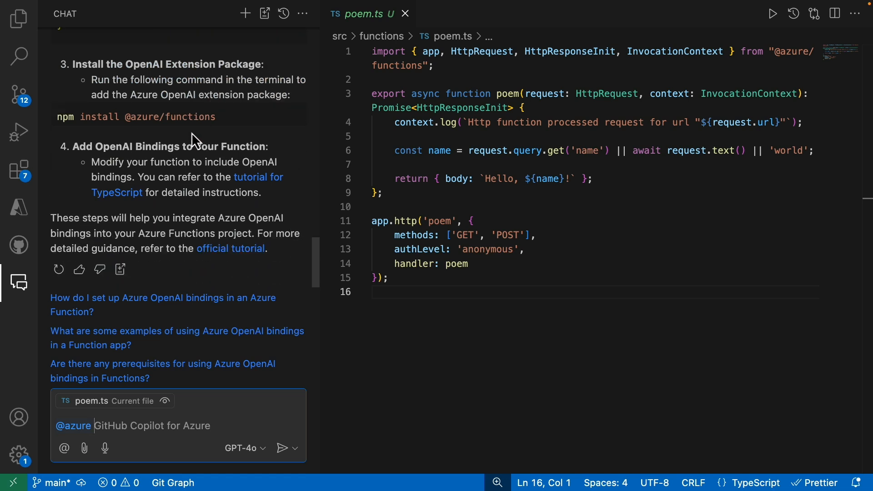
mouse_move(233, 103)
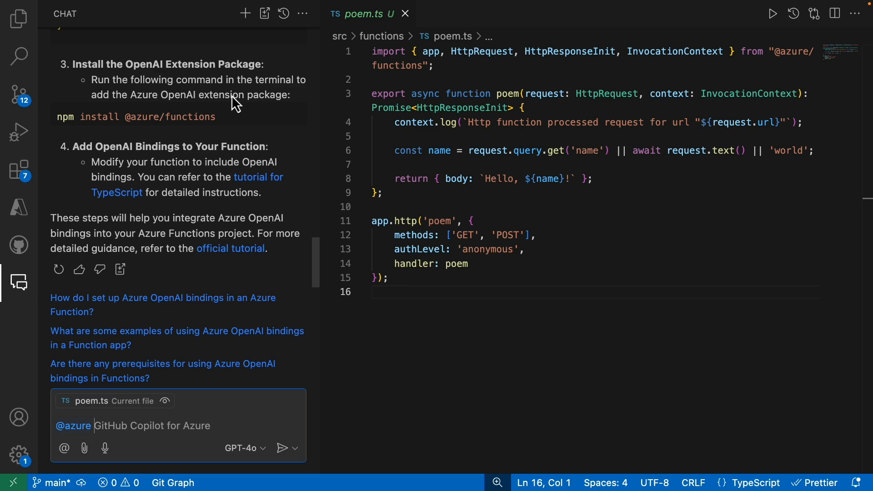
mouse_move(218, 253)
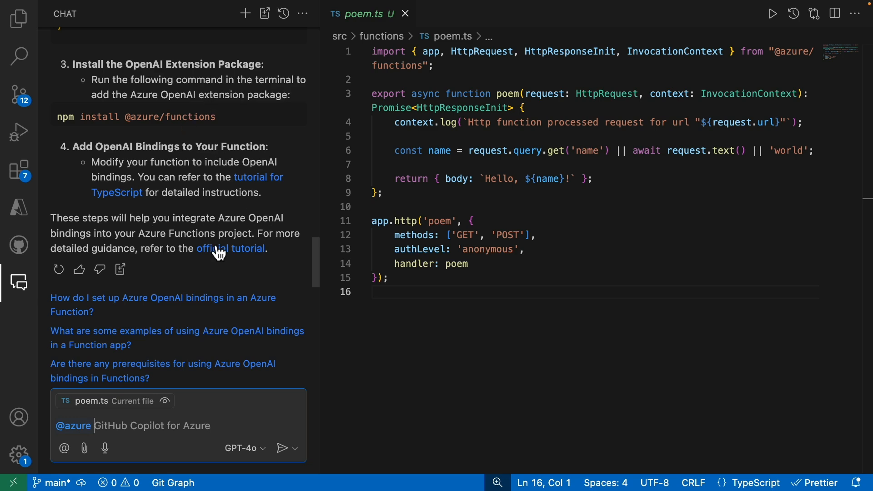
Open the official OpenAI bindings tutorial and scroll to Update application settings
left_click(230, 248)
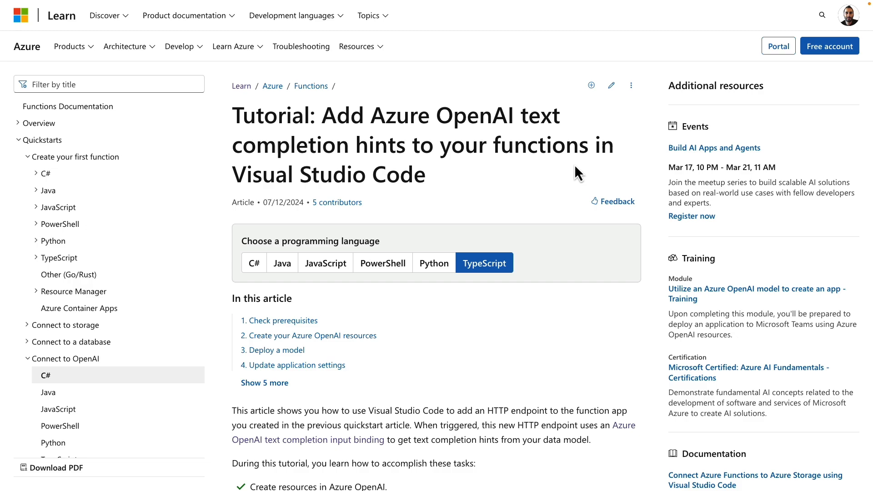
scroll("down", 3)
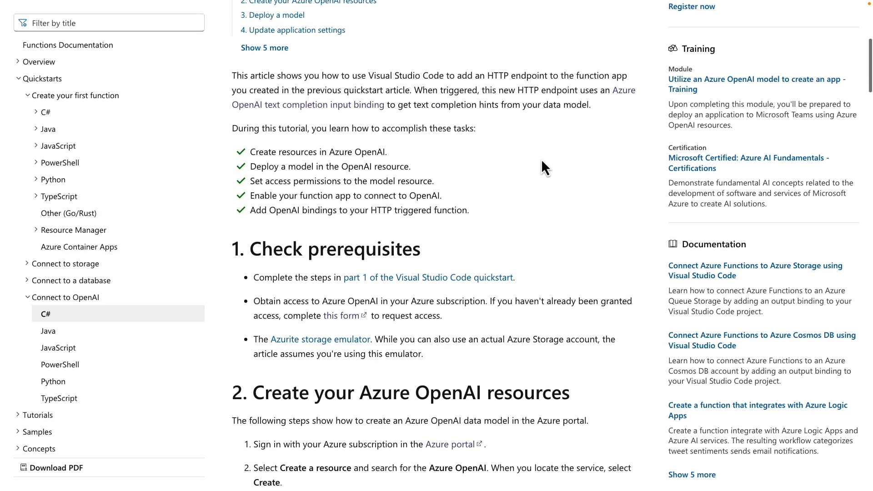
scroll("down", 3)
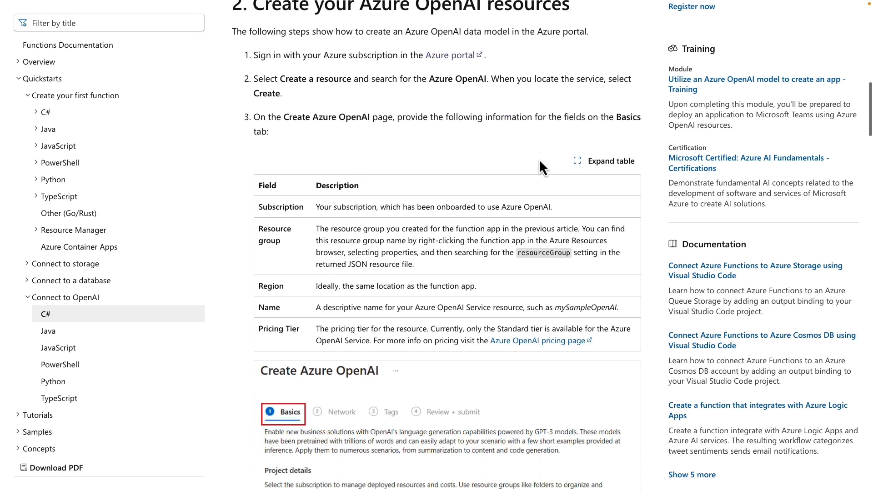
scroll("down", 3)
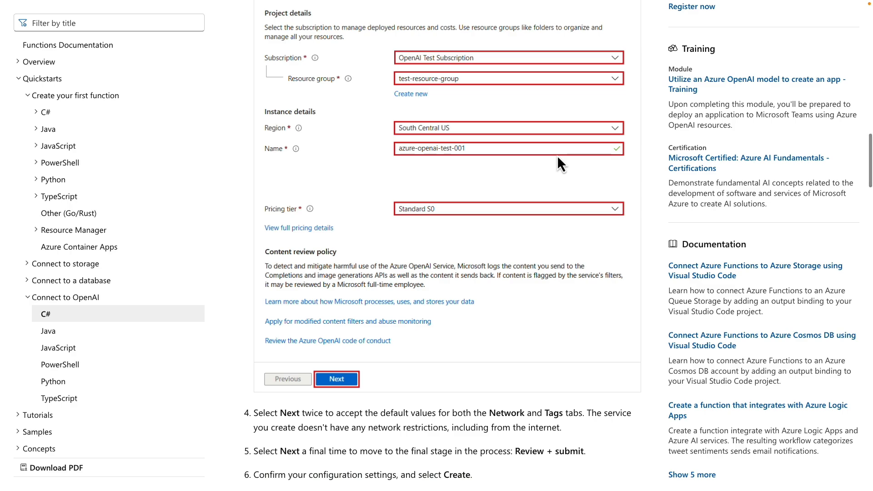
scroll("down", 3)
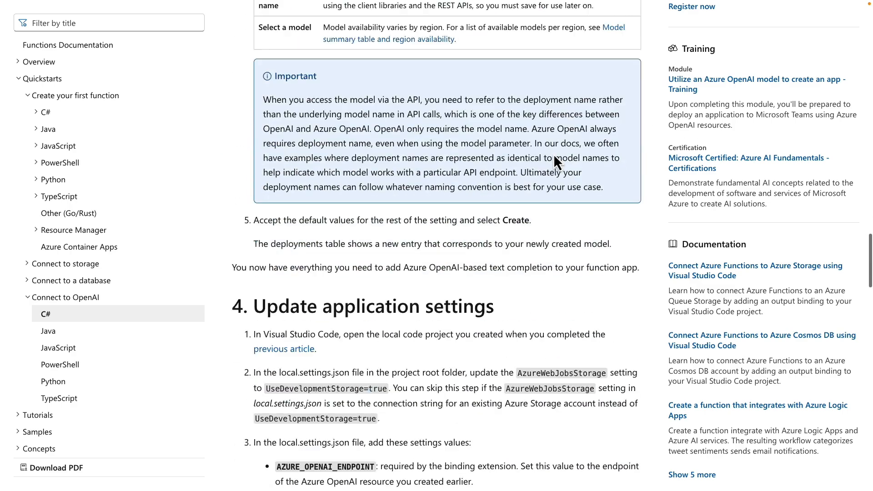
scroll("down", 3)
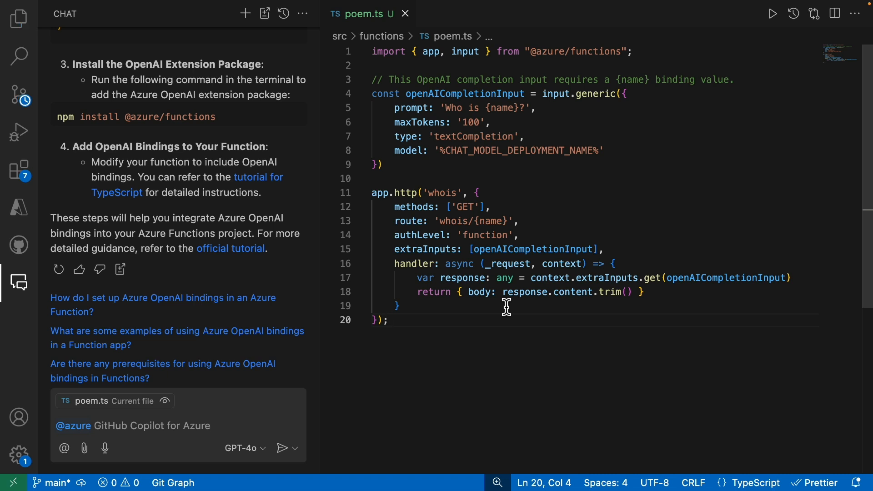
Change the prompt to write a haiku about {topic} and rename whois to poem
left_click(445, 107)
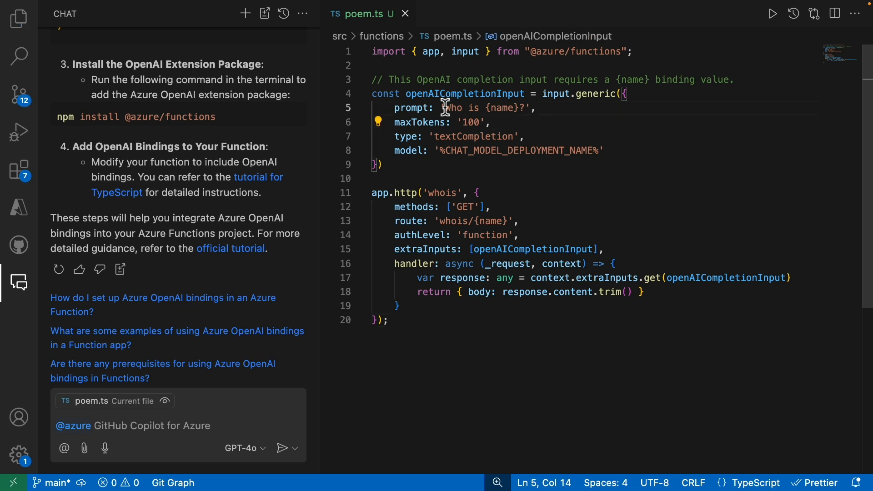
type("Write an haiku about")
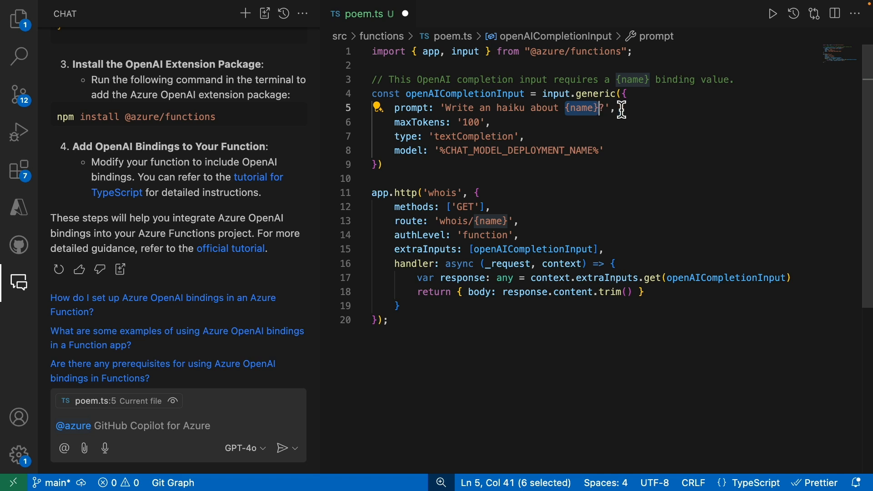
key("Ctrl+D")
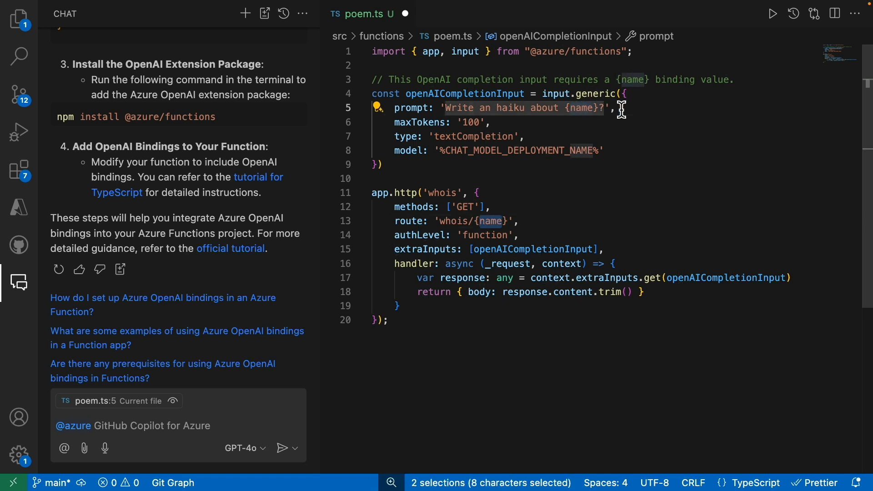
type("topic")
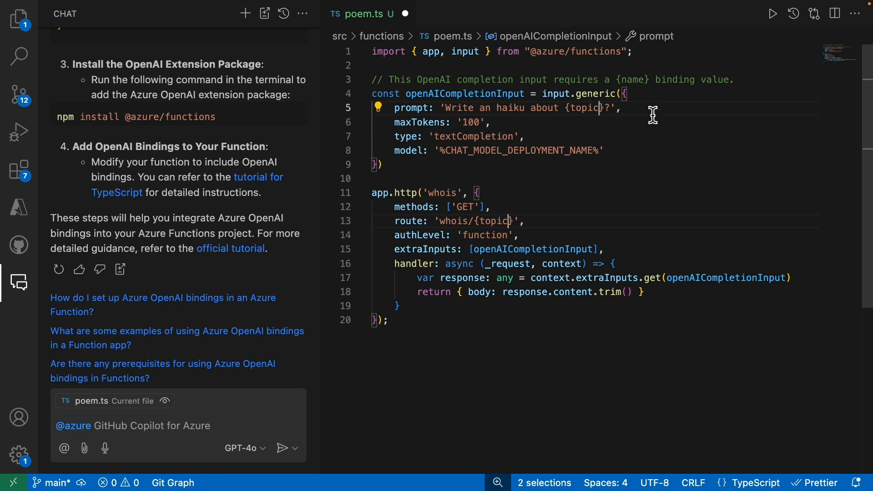
left_click(590, 121)
type("poem")
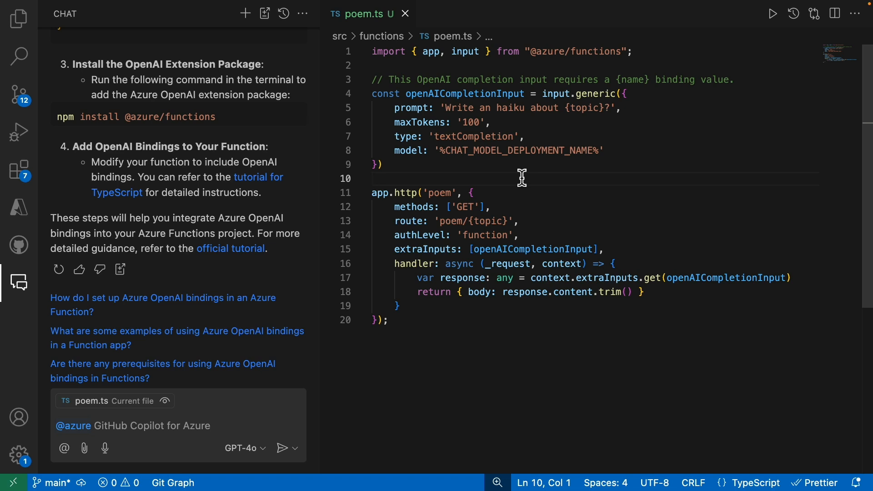
type("help me deploy a new g")
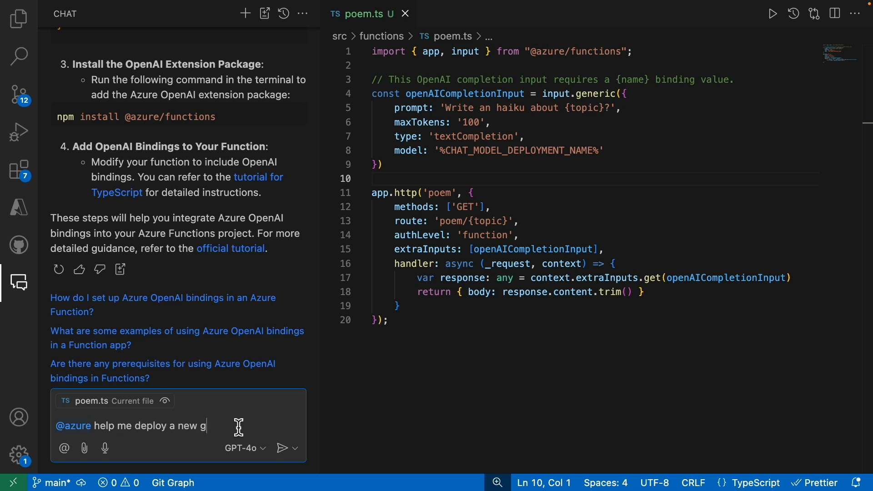
type("pt-4")
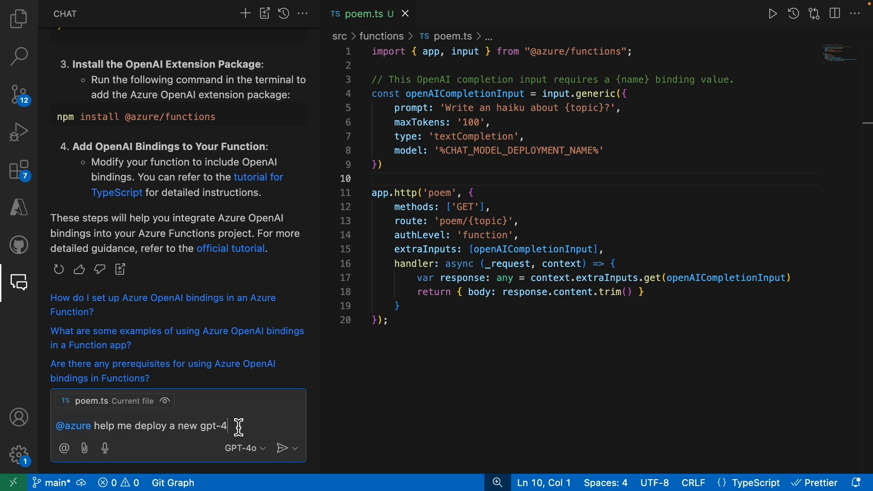
type("o-mini model in")
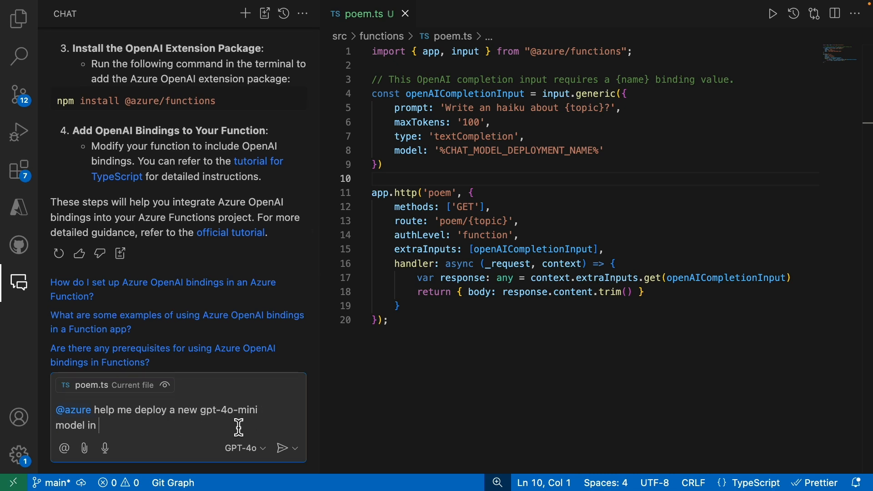
type("eastus2 in")
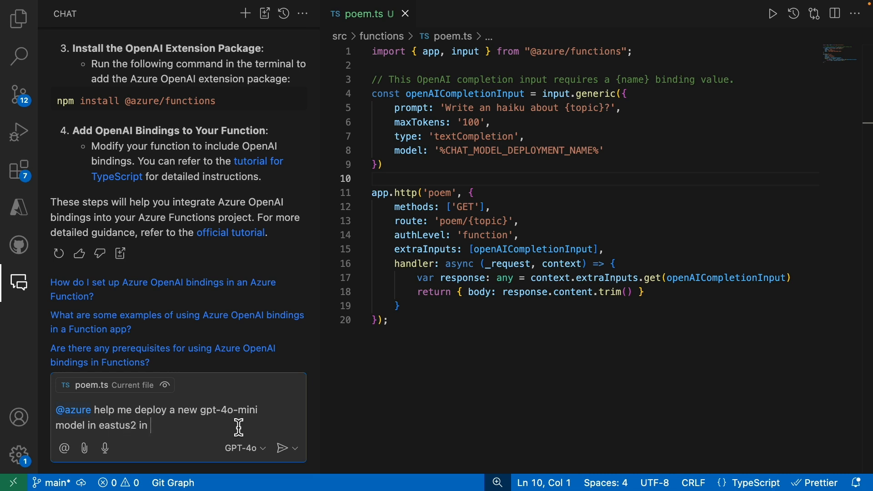
type("charris-demosub subscription. Create new ressources using \"poem")
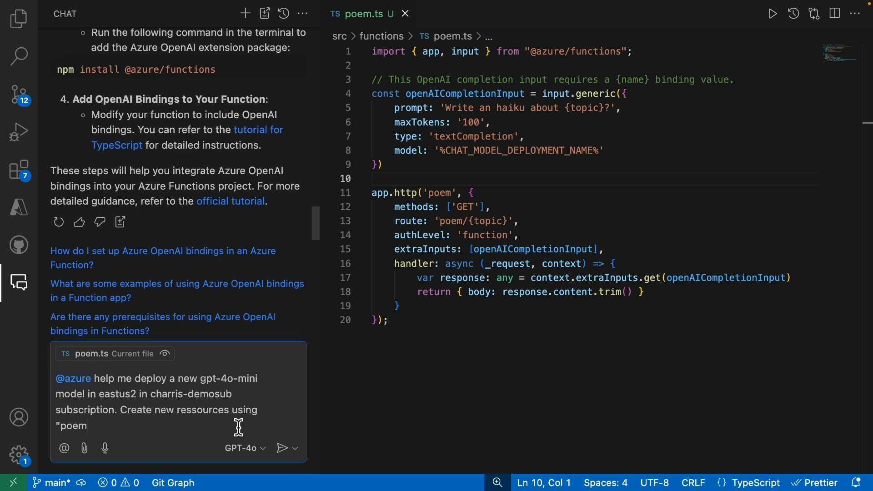
left_click(282, 448)
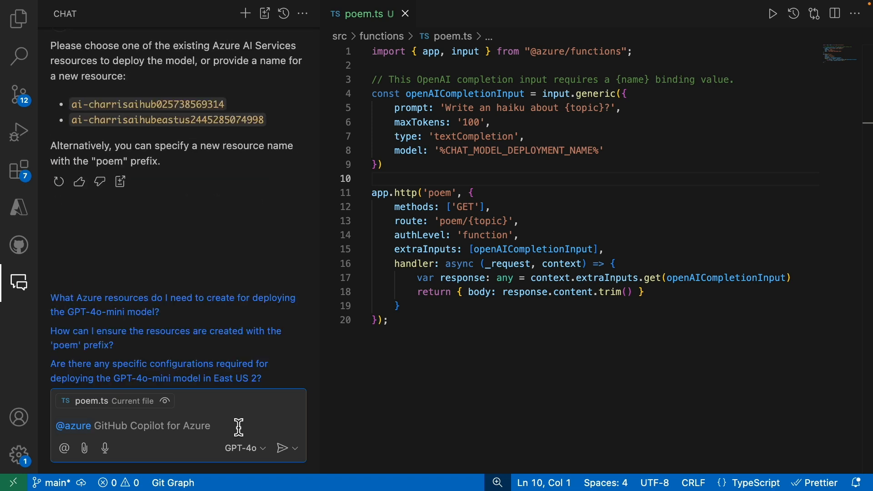
type("create a")
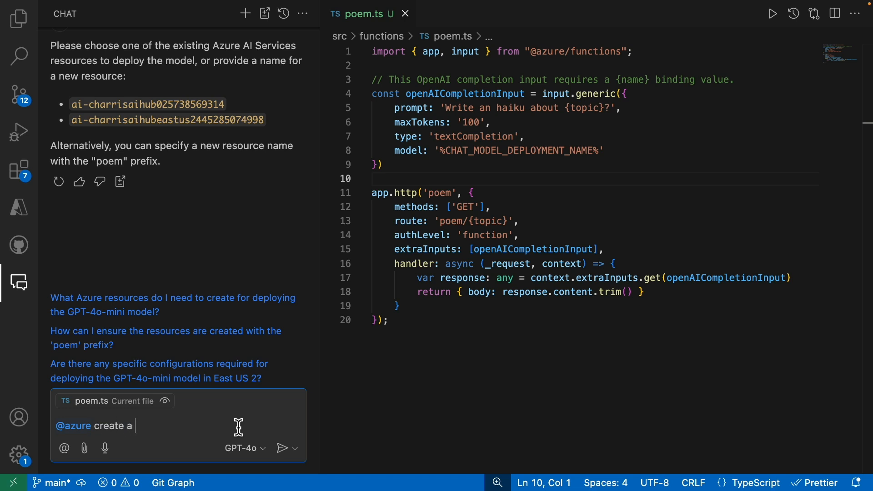
type("new ai-poem resource")
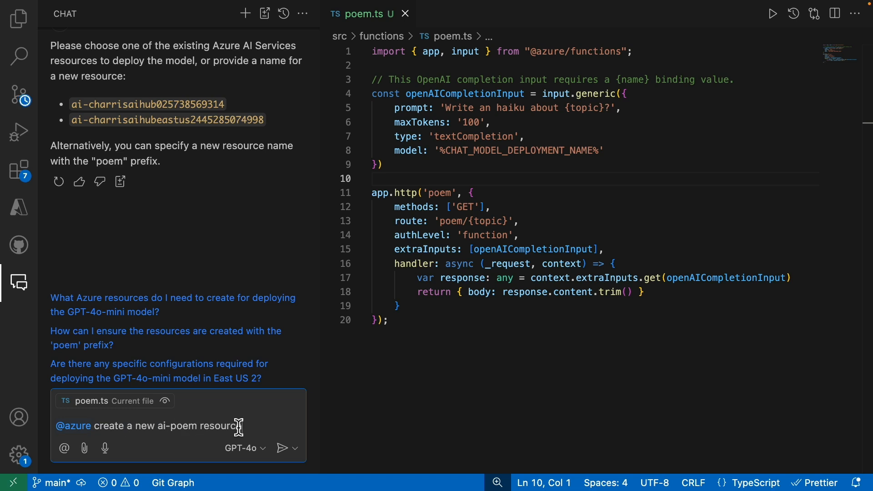
left_click(283, 447)
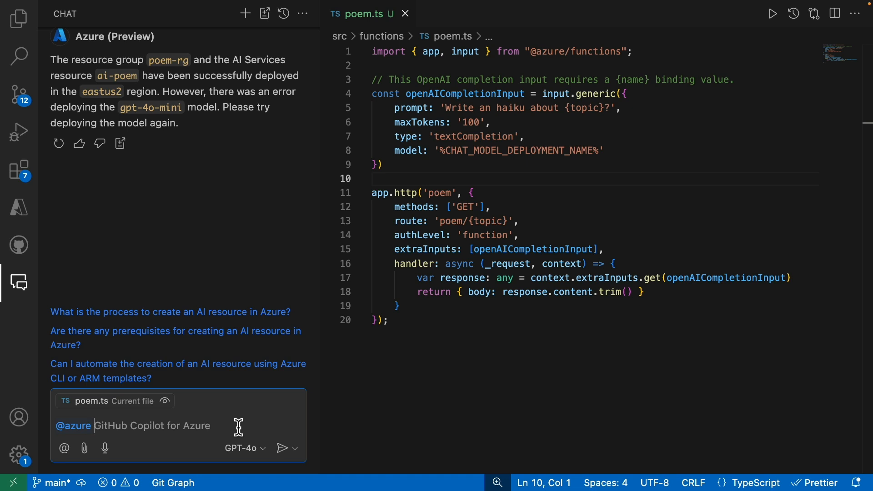
mouse_move(445, 402)
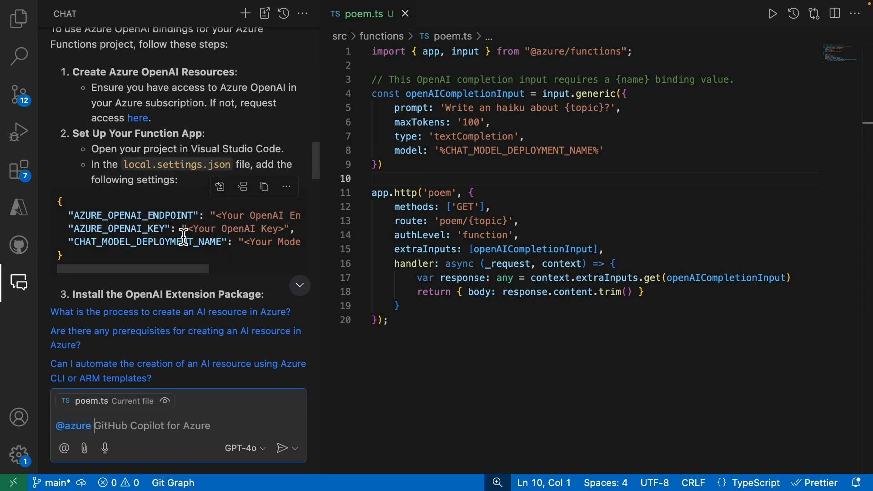
left_click(19, 18)
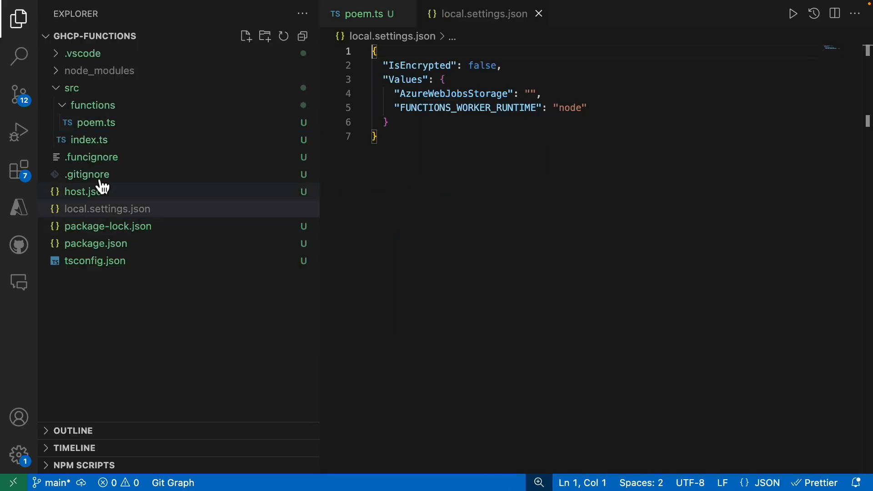
Insert the endpoint, key and gpt-4o-mini deployment name settings into Values
left_click(18, 283)
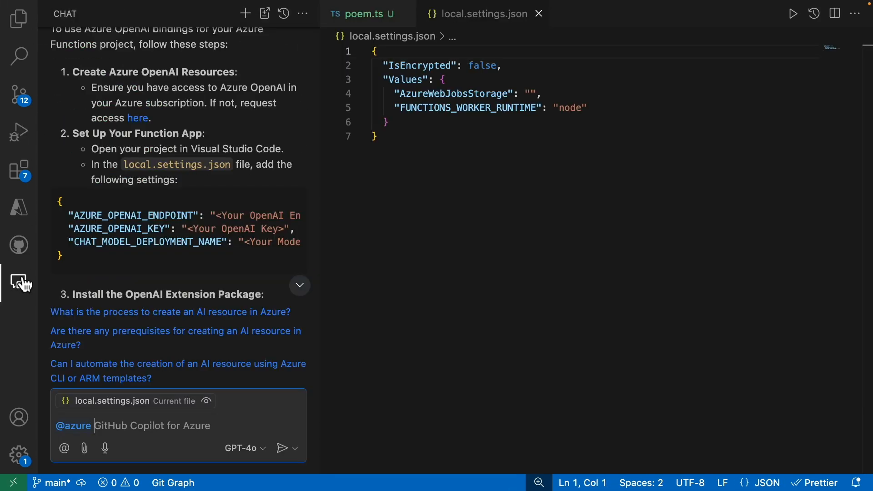
left_click(385, 121)
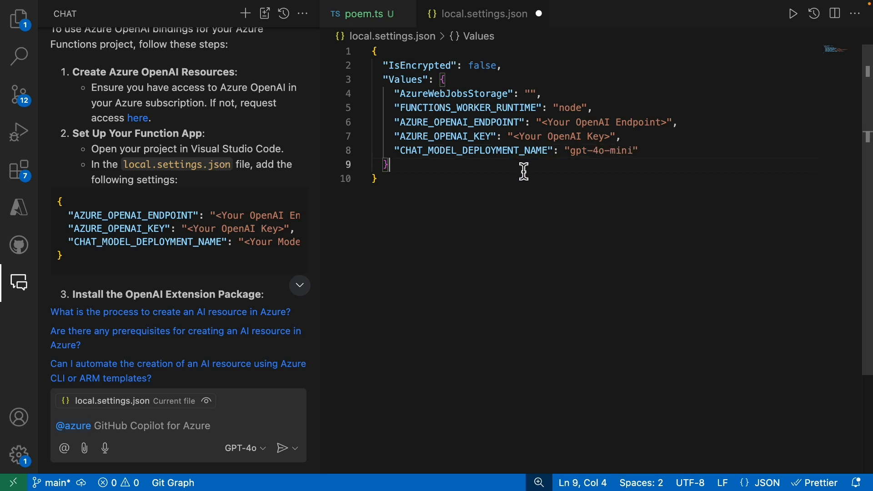
type("where can I get the endpoint and api key f")
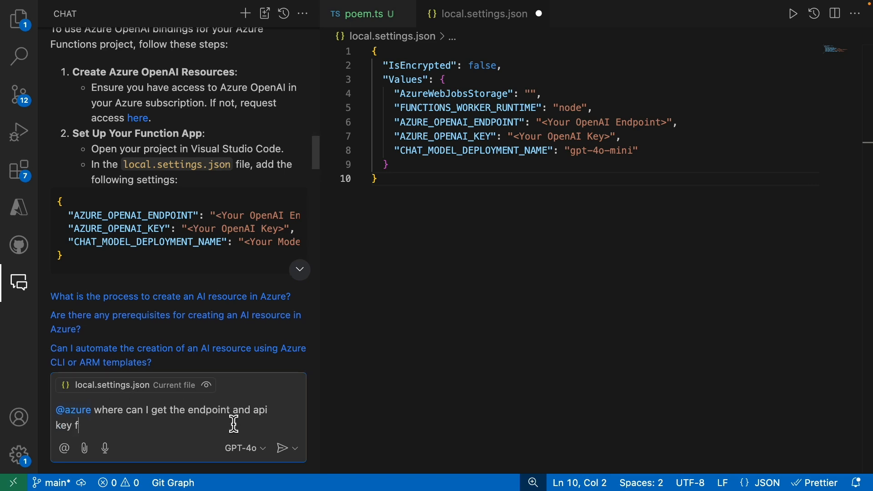
Paste the ai-poem endpoint URL from the assistant into AZURE_OPENAI_ENDPOINT
left_click(282, 447)
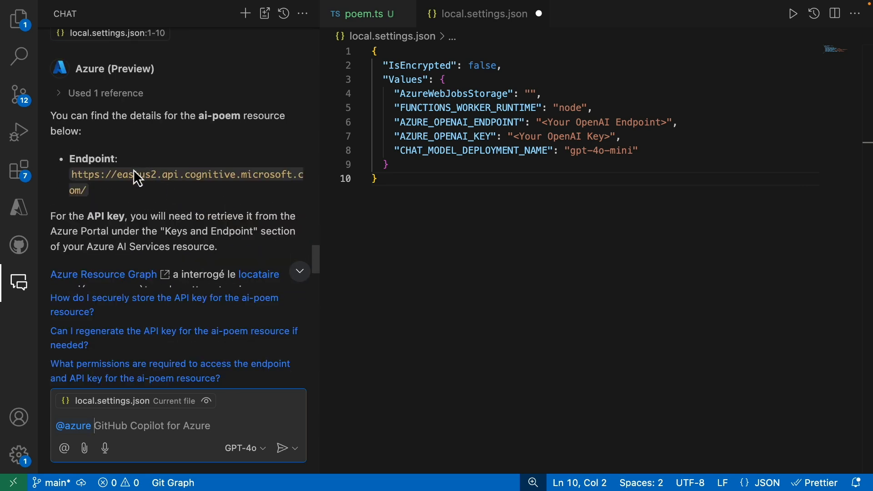
double_click(186, 175)
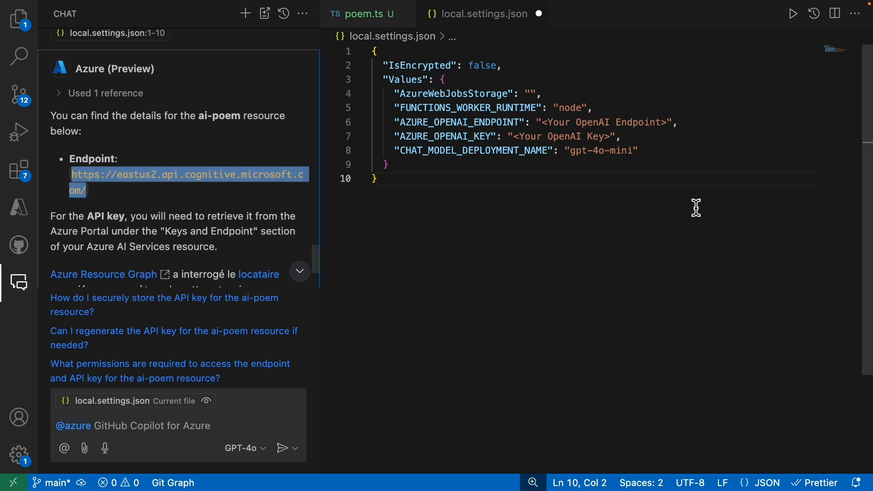
double_click(604, 121)
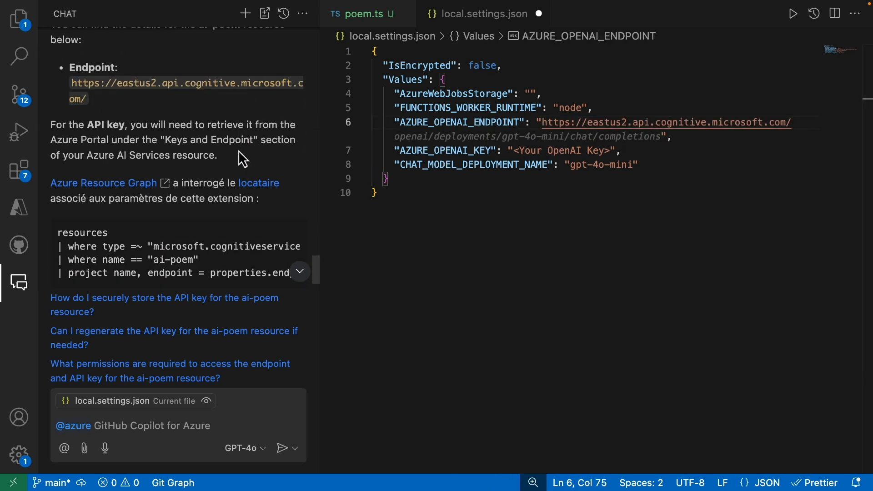
mouse_move(218, 105)
type("\",")
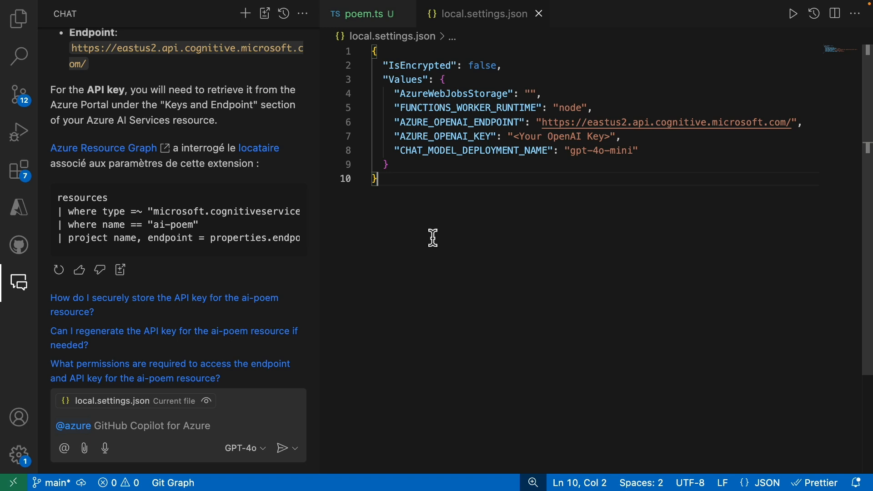
mouse_move(426, 229)
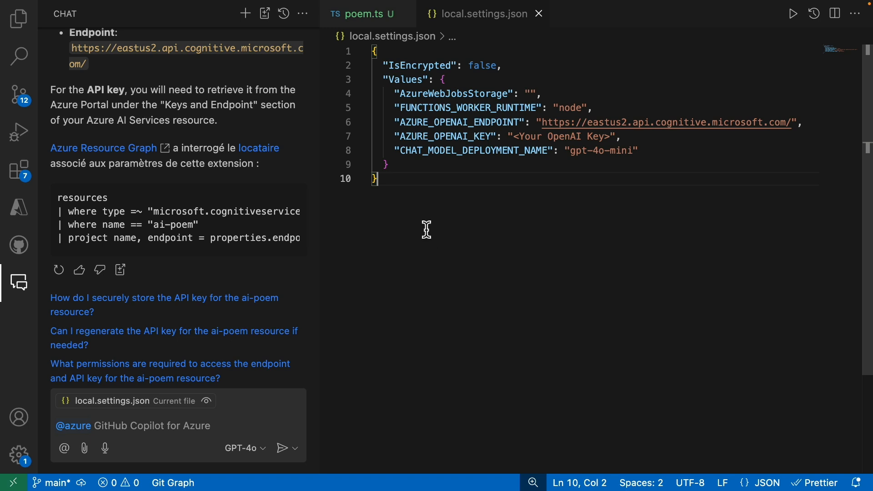
left_click(362, 13)
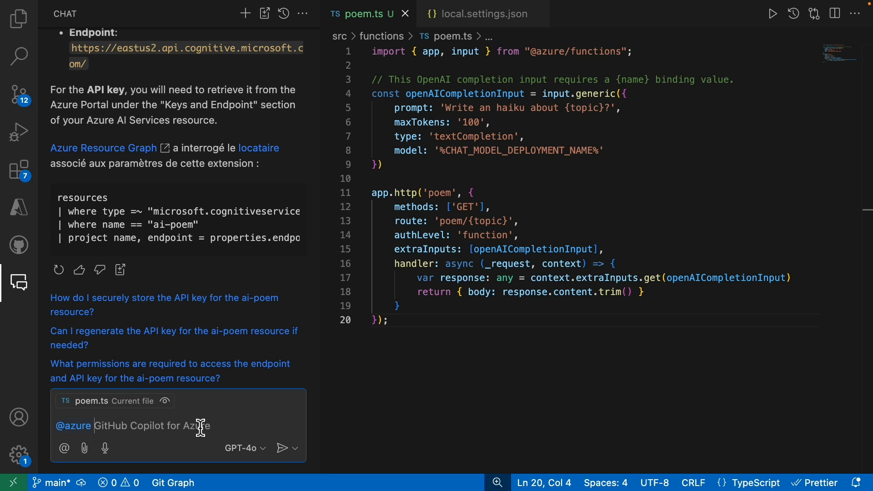
type("now let's")
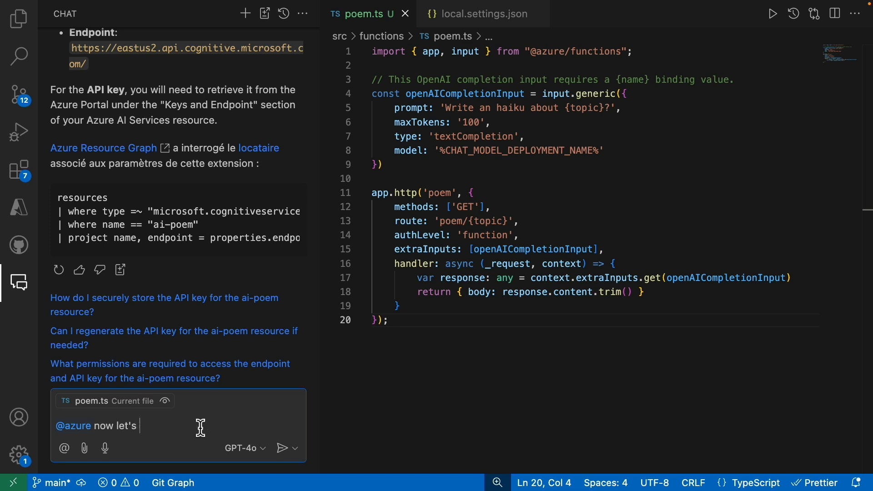
left_click(281, 448)
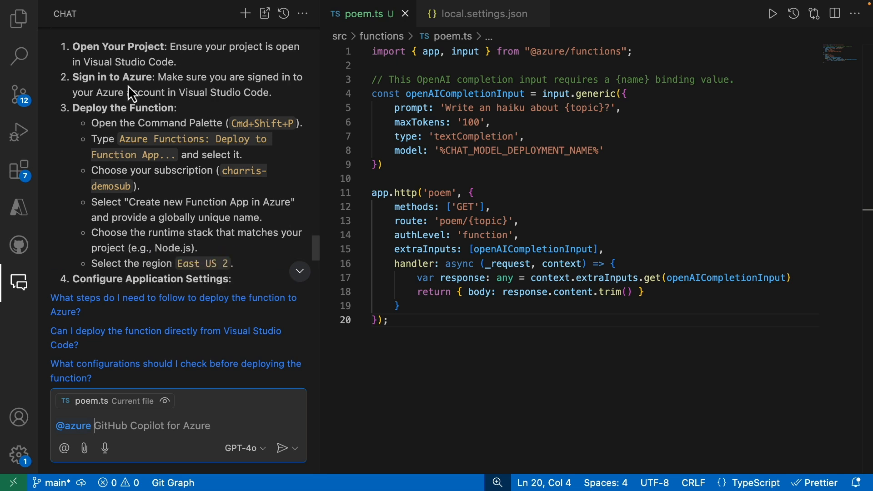
mouse_move(523, 178)
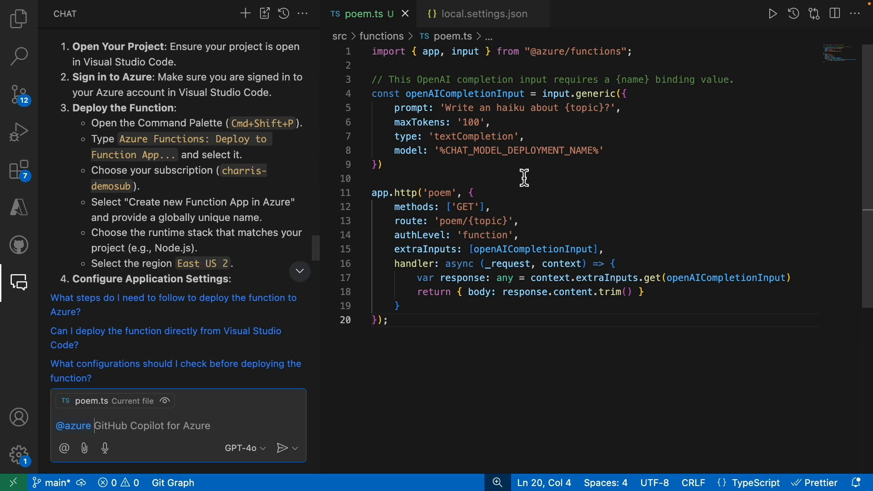
left_click(418, 178)
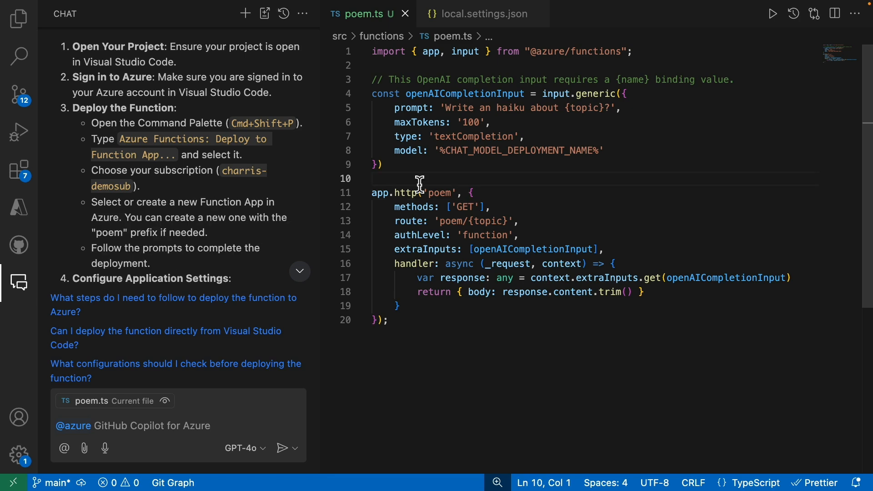
Deploy to a new function app 'poem-api' with 2048 MB instance memory
type("de")
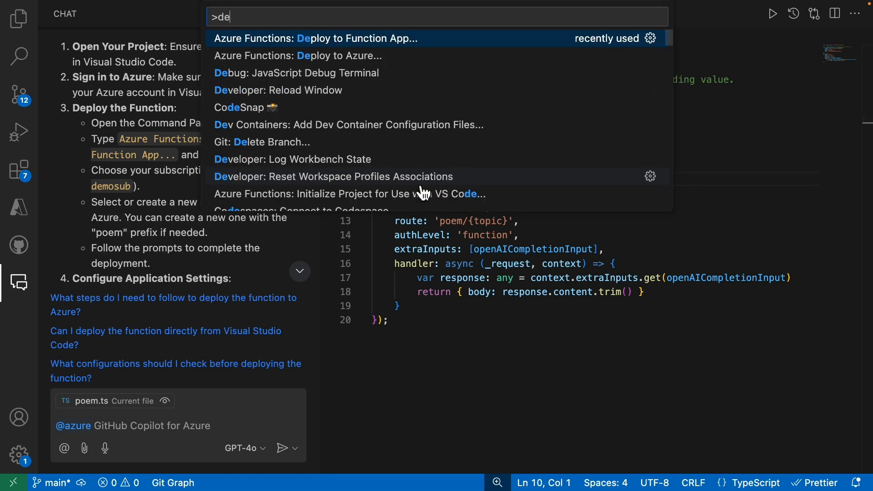
left_click(315, 37)
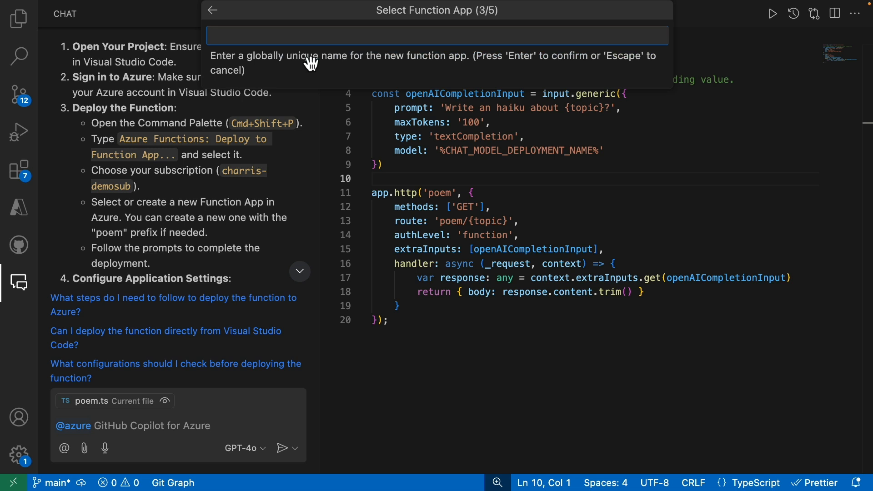
type("poem-api")
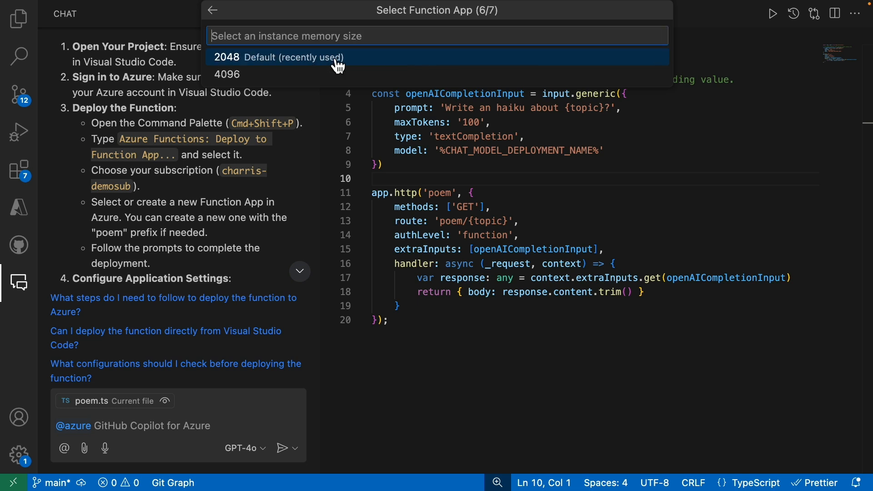
left_click(278, 57)
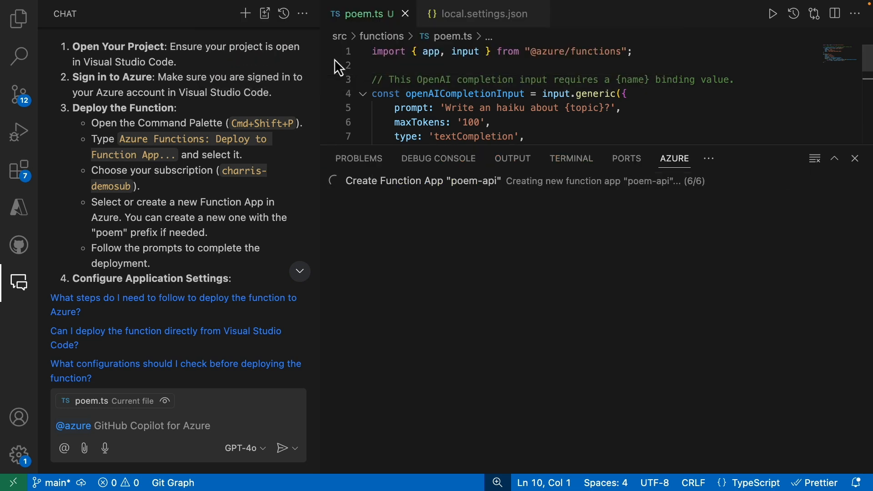
Monitor the build task output and poem-api deployment progress until completion
left_click(570, 159)
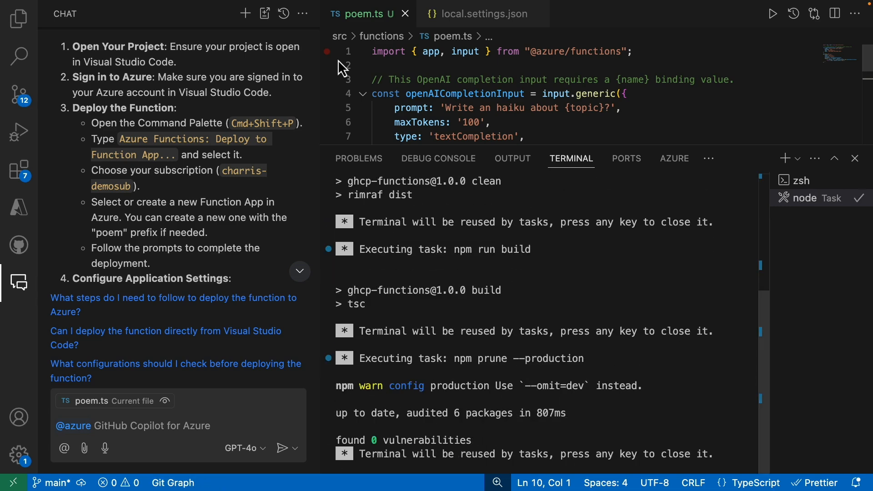
left_click(674, 158)
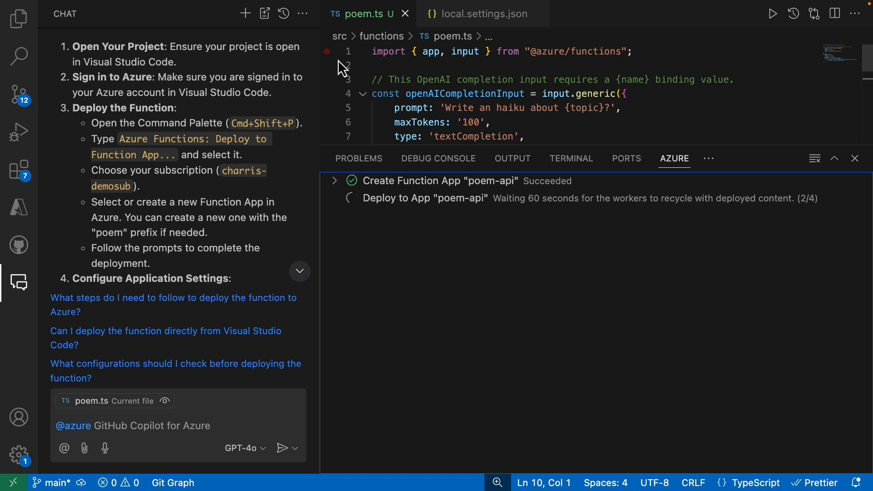
left_click(571, 159)
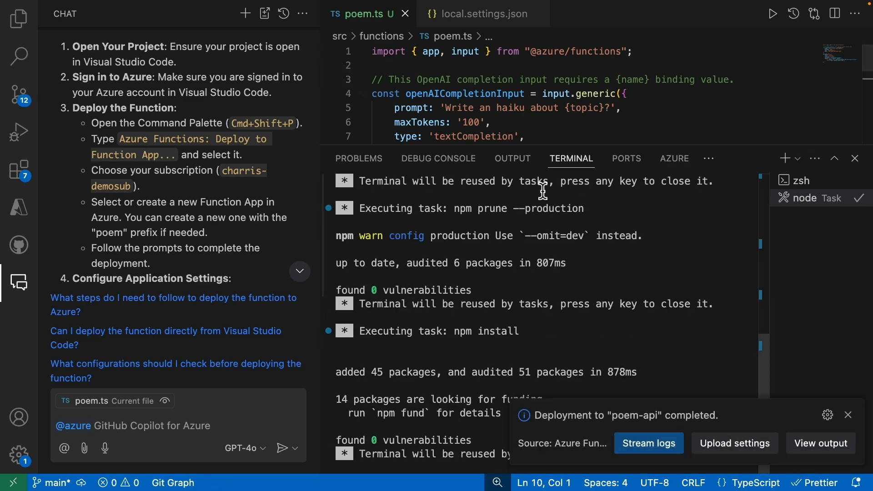
mouse_move(607, 211)
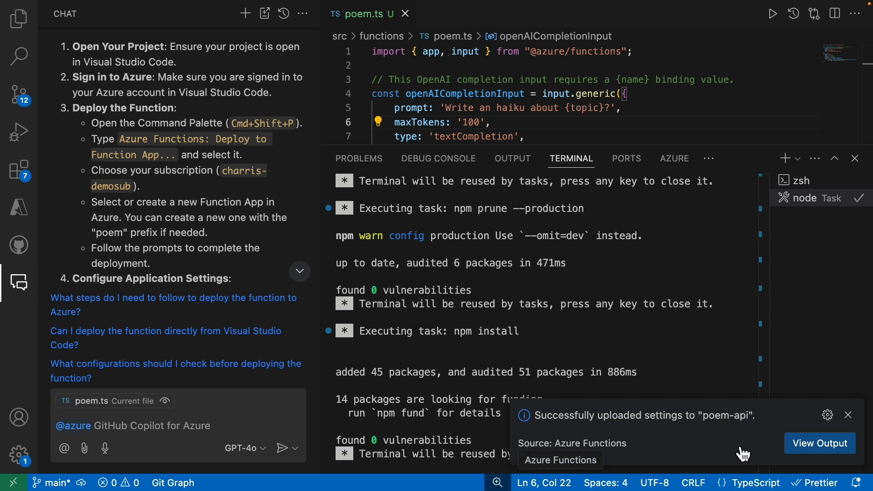
mouse_move(697, 326)
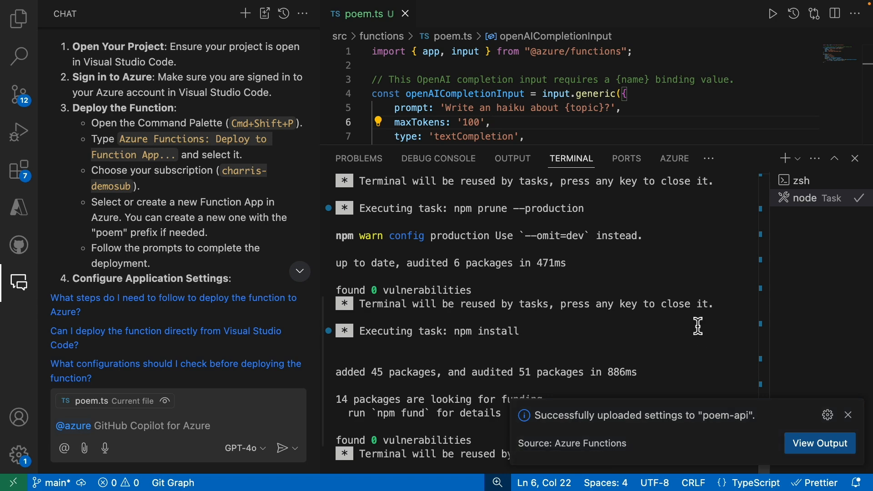